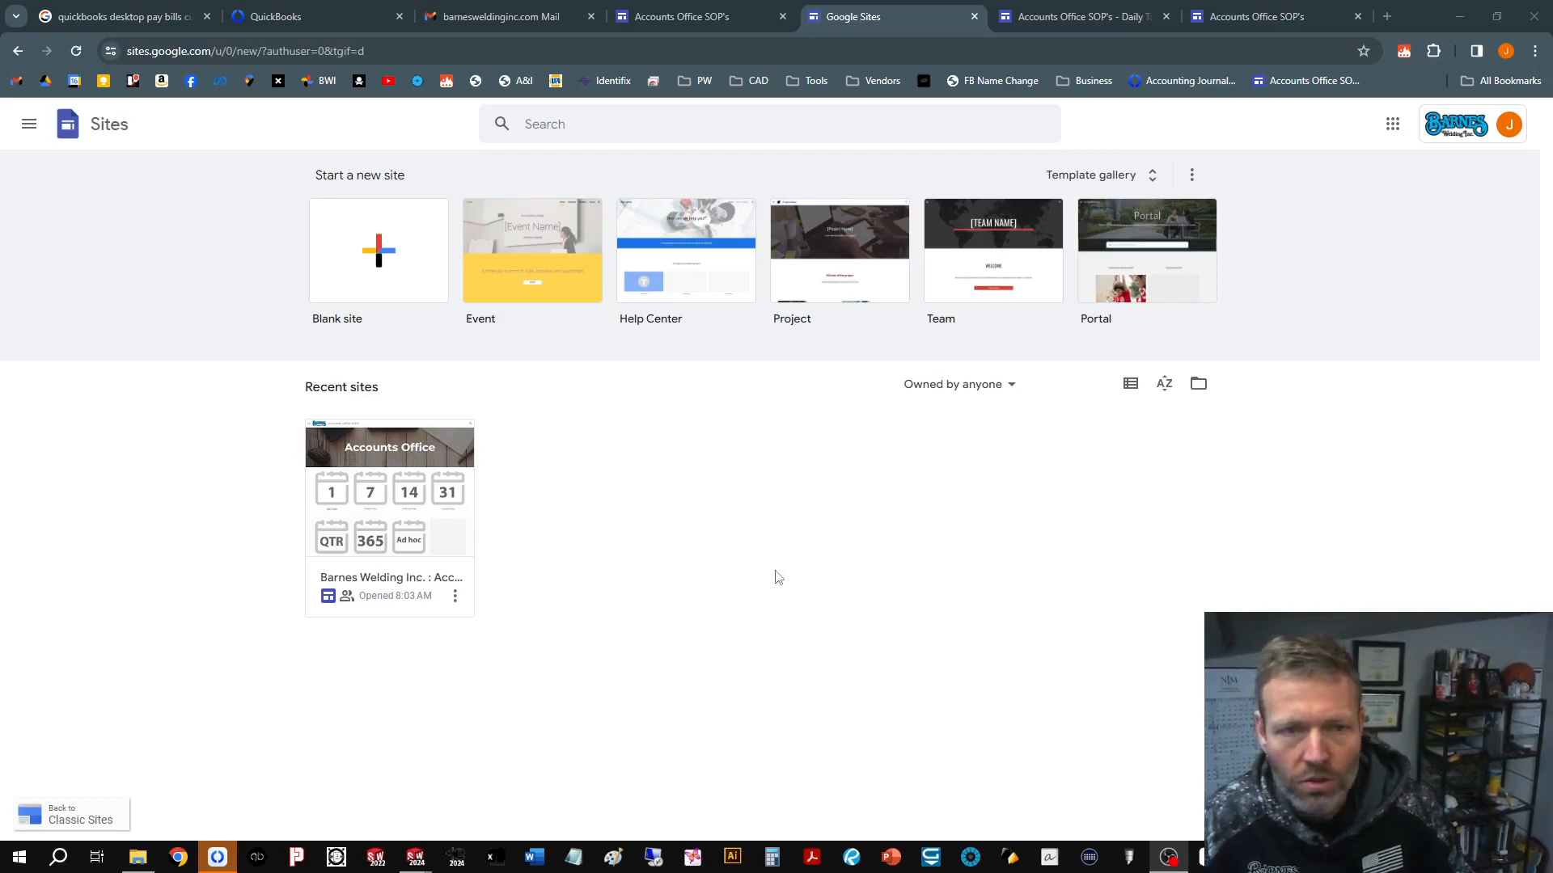
mouse_move(410, 518)
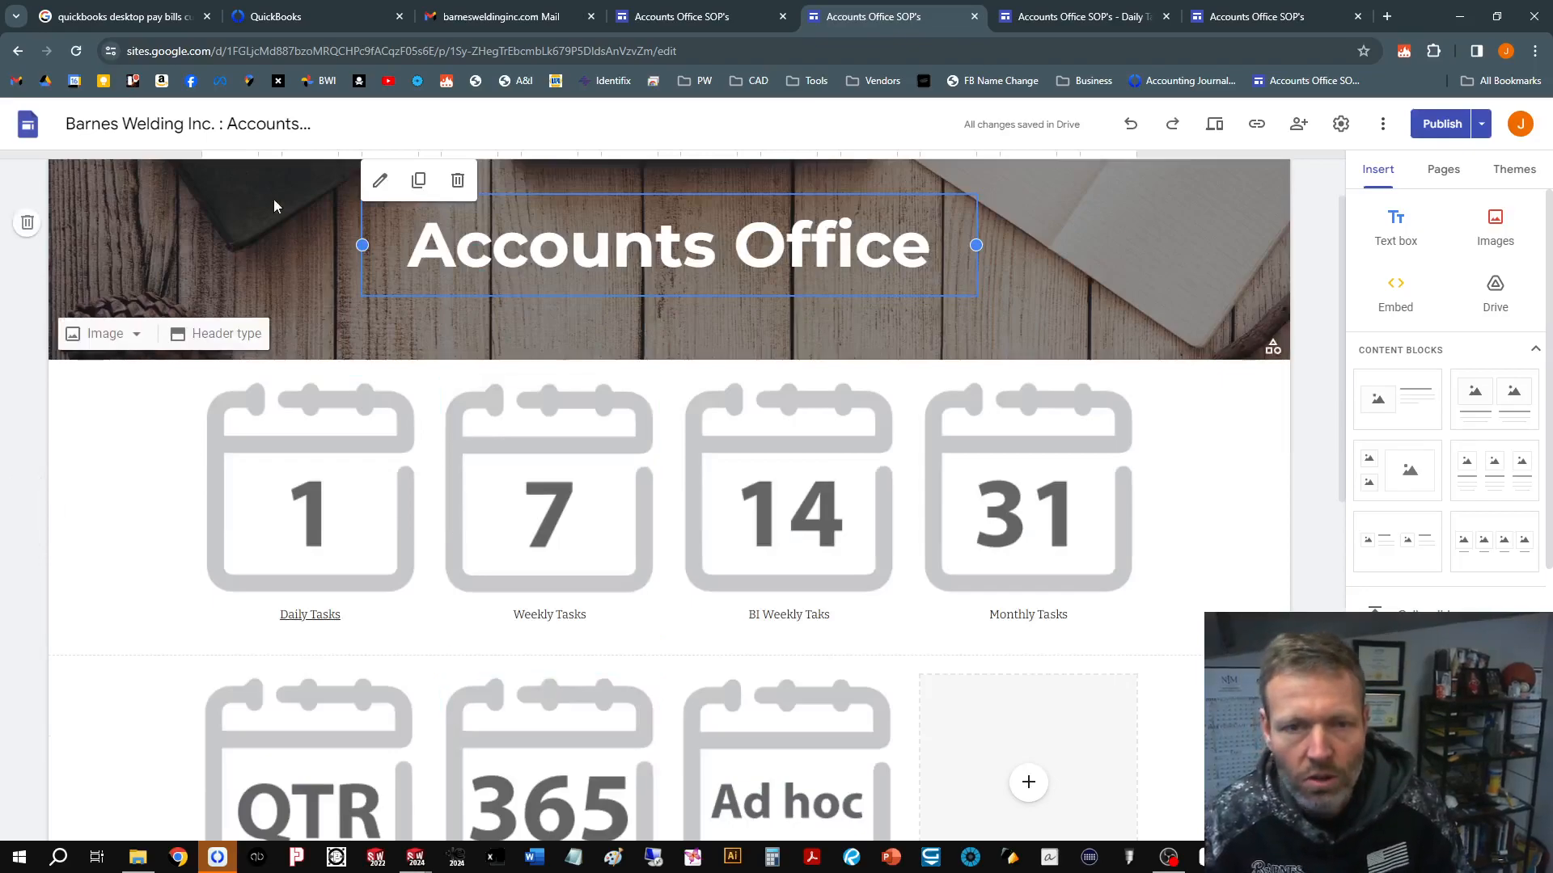
scroll("down", 3)
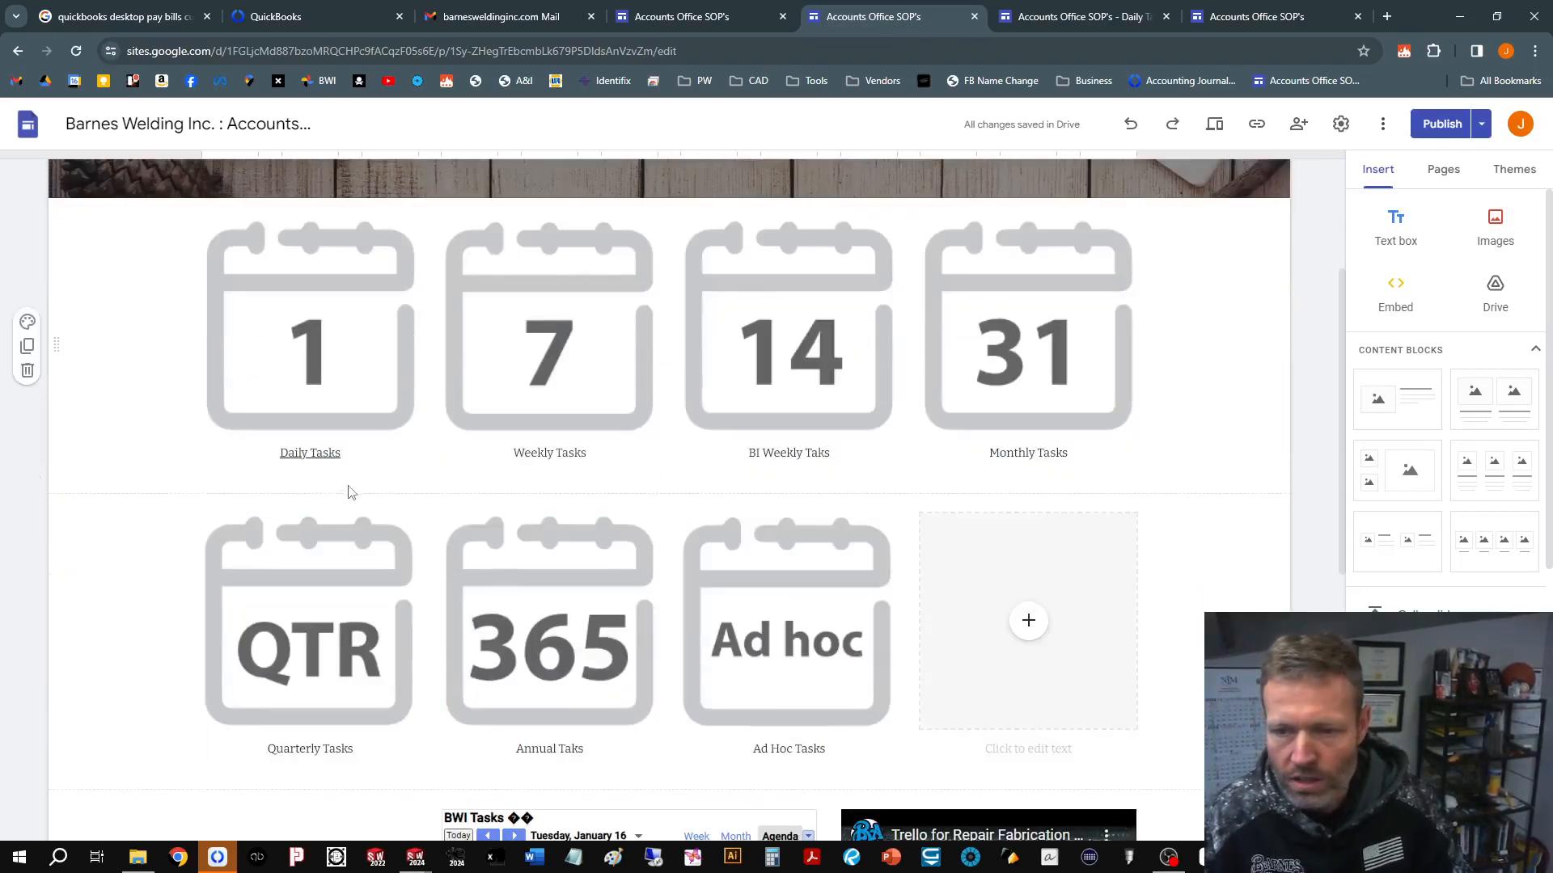
scroll("down", 3)
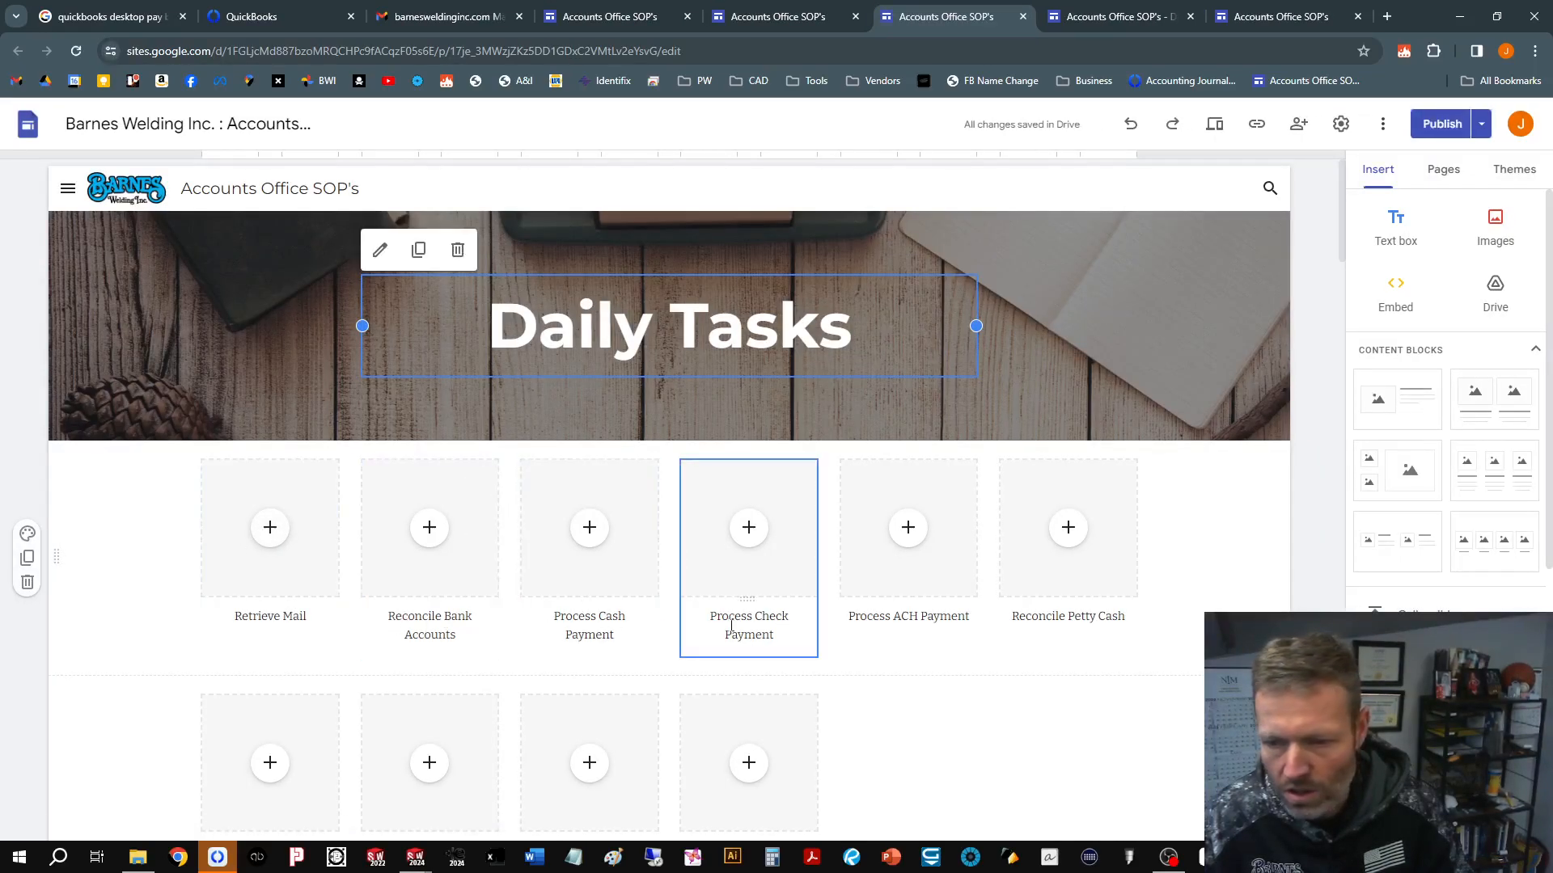
scroll("down", 3)
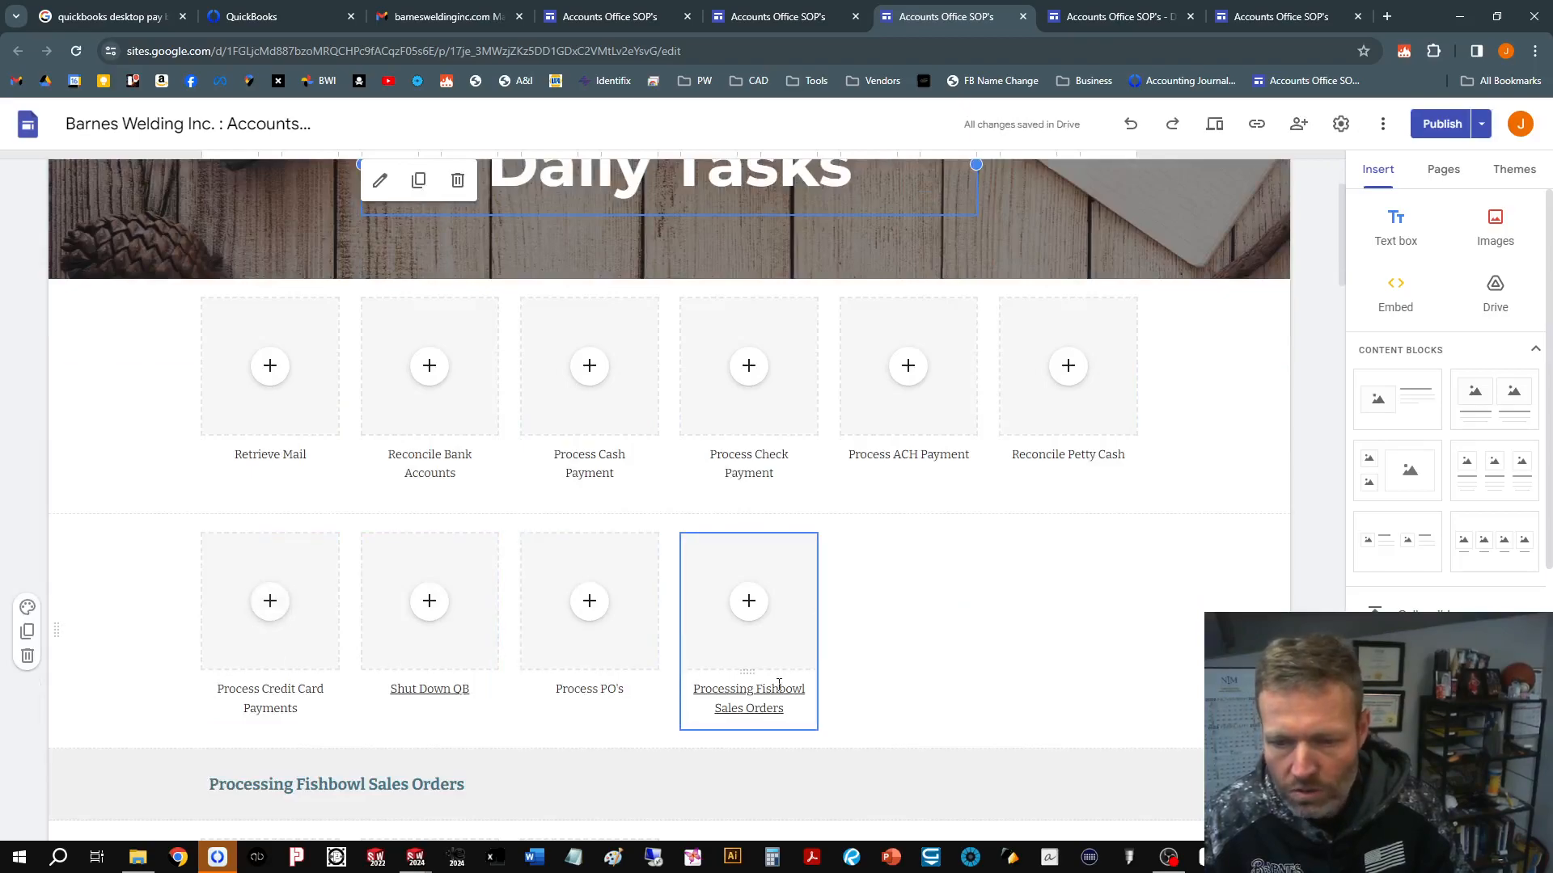